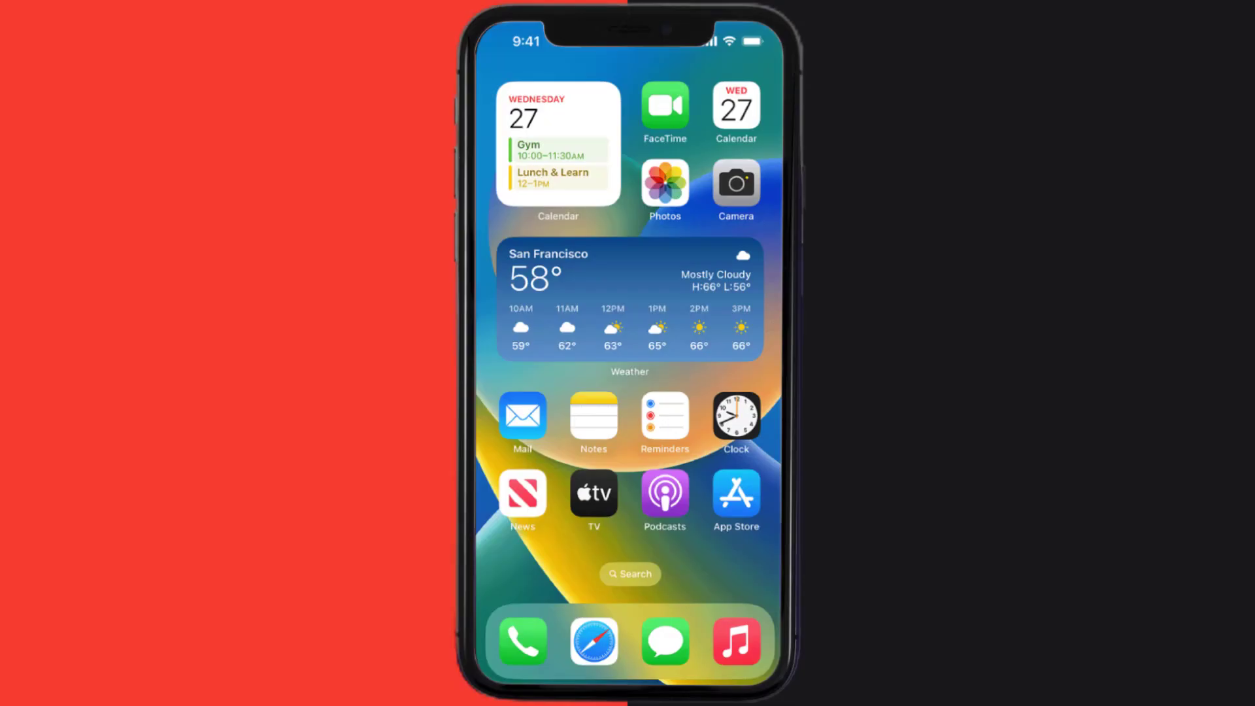
- Search the App Store for 'service nsw app' and update the Service NSW app
click(734, 496)
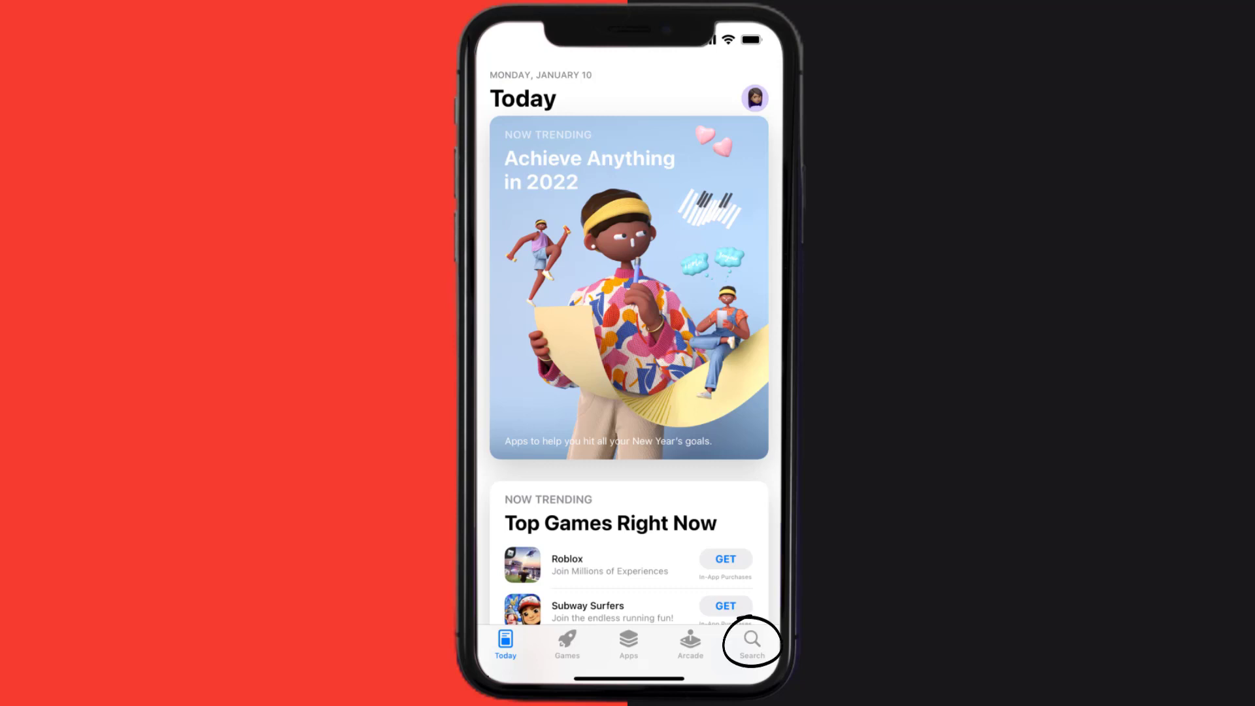
click(749, 642)
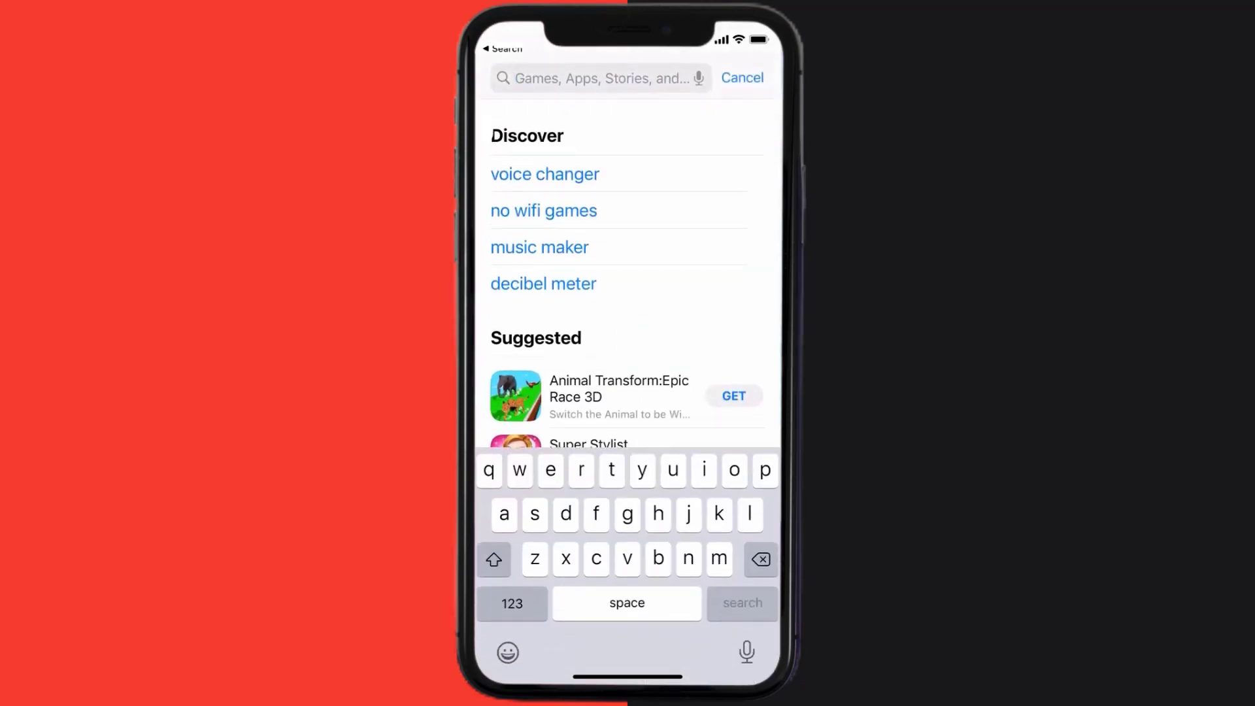
text(service nsw app)
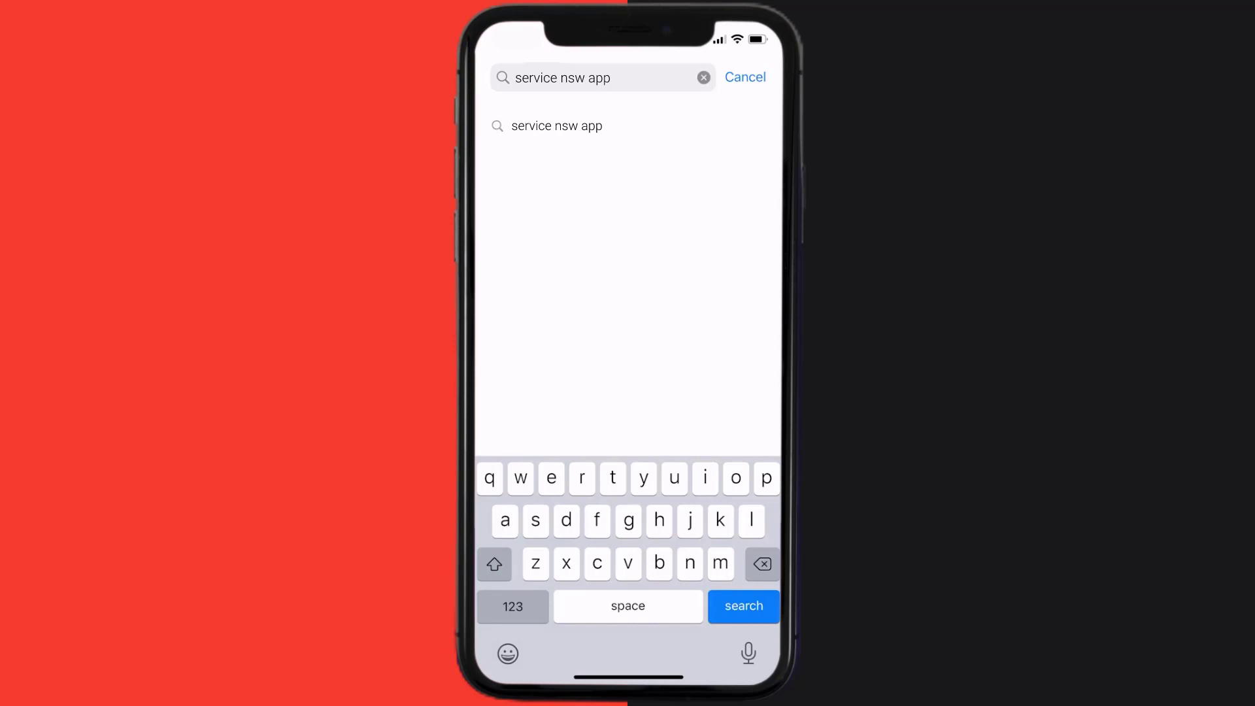
click(743, 606)
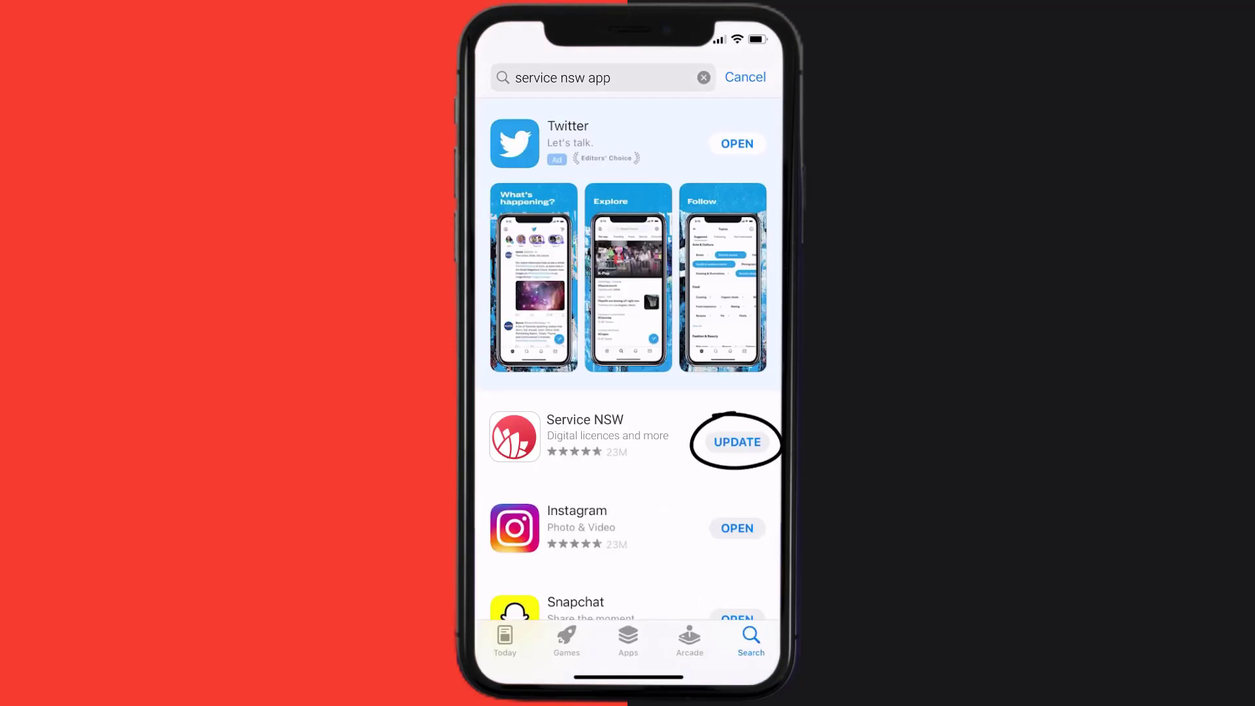
click(736, 441)
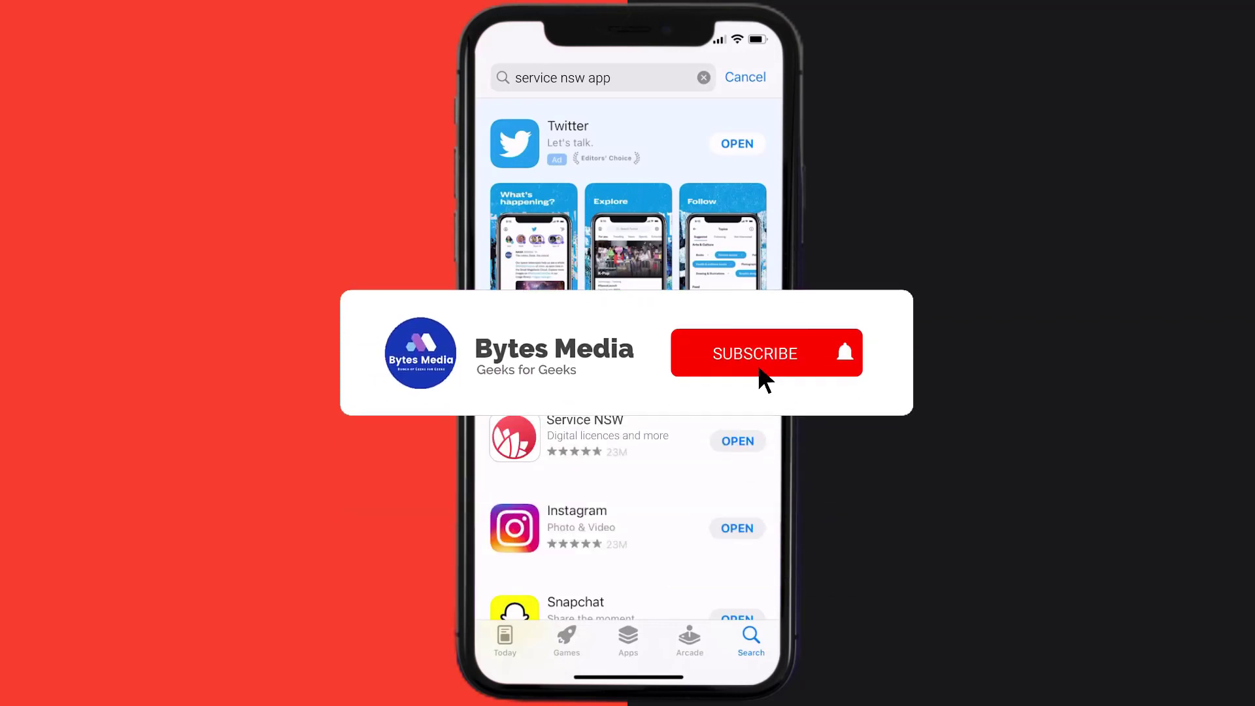
click(754, 353)
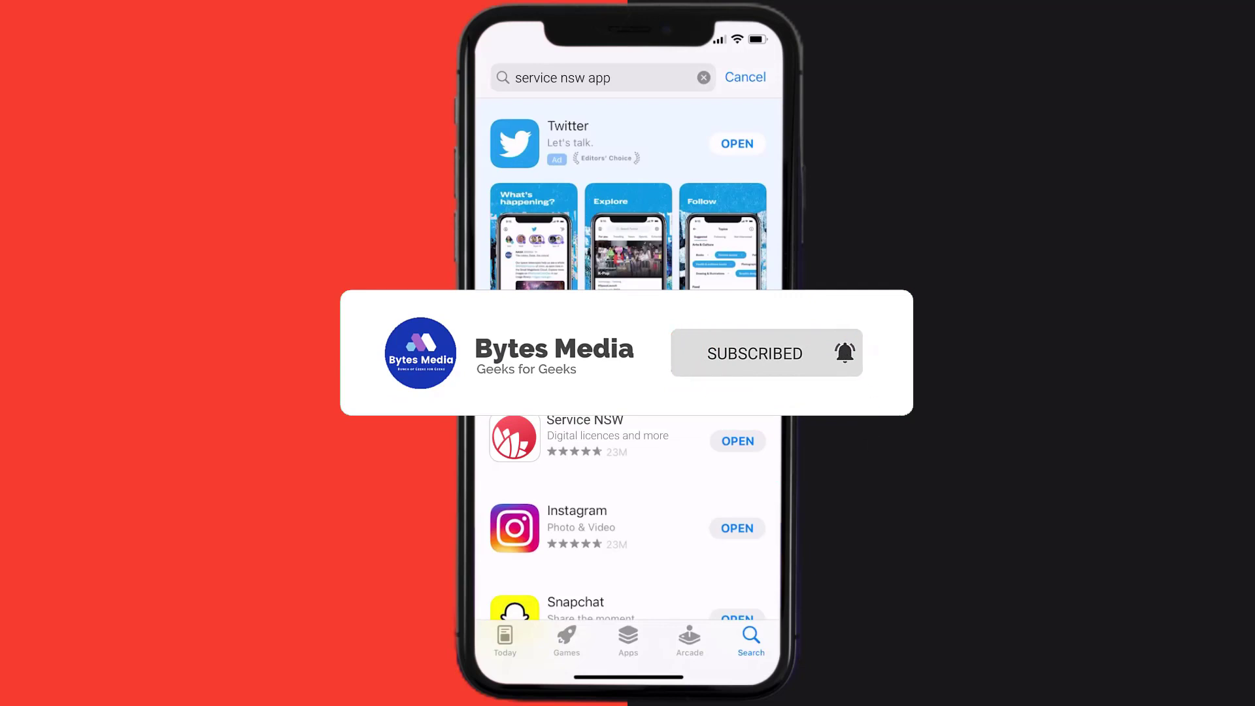